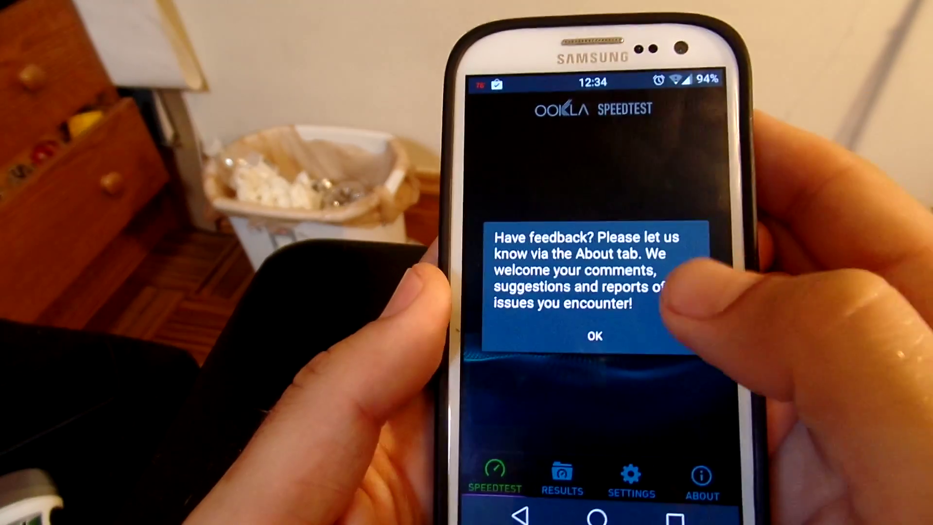
Step: Dismiss the feedback notice and begin a speed test measuring ping to the Chicago server
{"action": "left_click", "coordinate": [594, 335]}
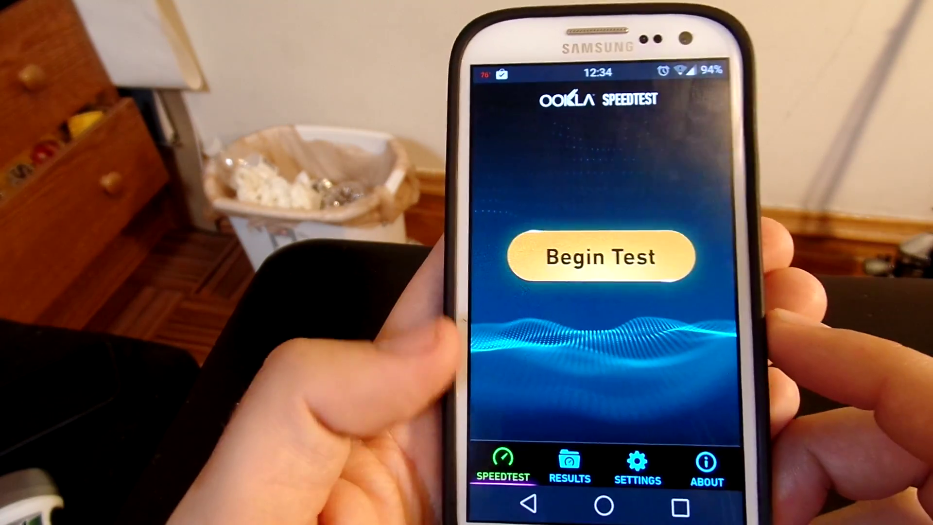
{"action": "left_click", "coordinate": [600, 257]}
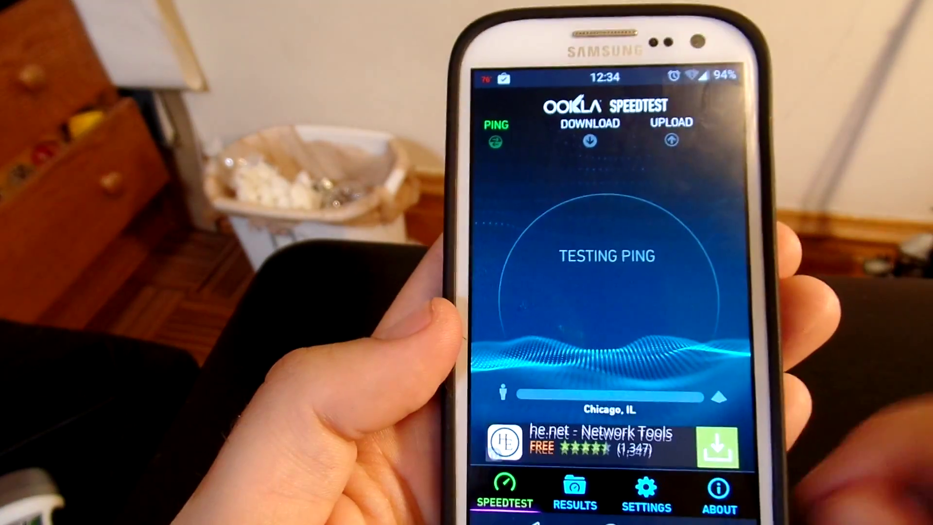